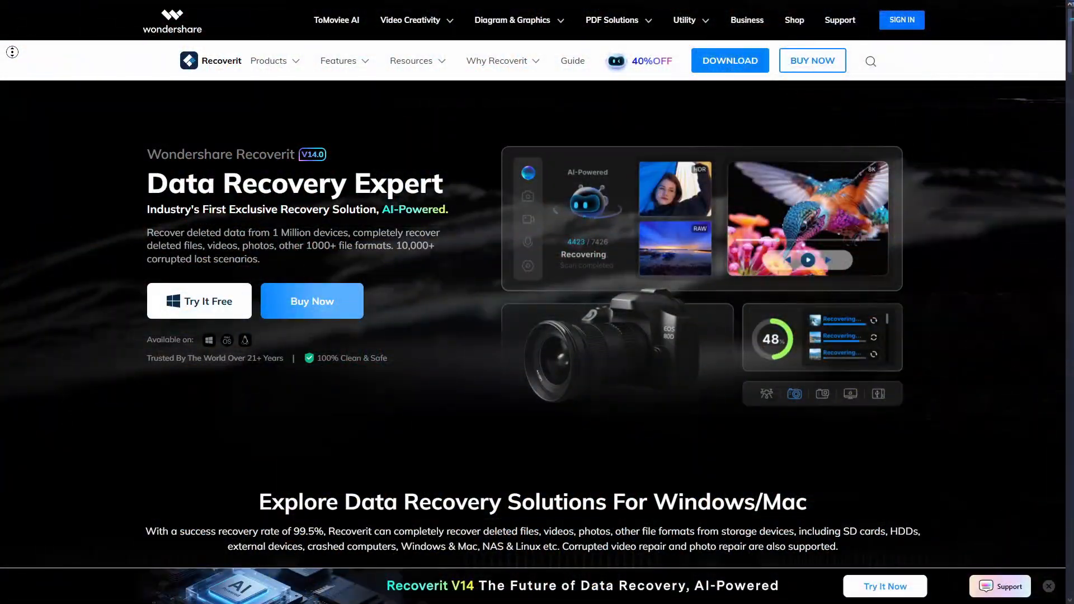
Step: Scroll the Recoverit website, then dismiss the '1 video(s) repaired successfully' dialog with OK
scroll("down", 3)
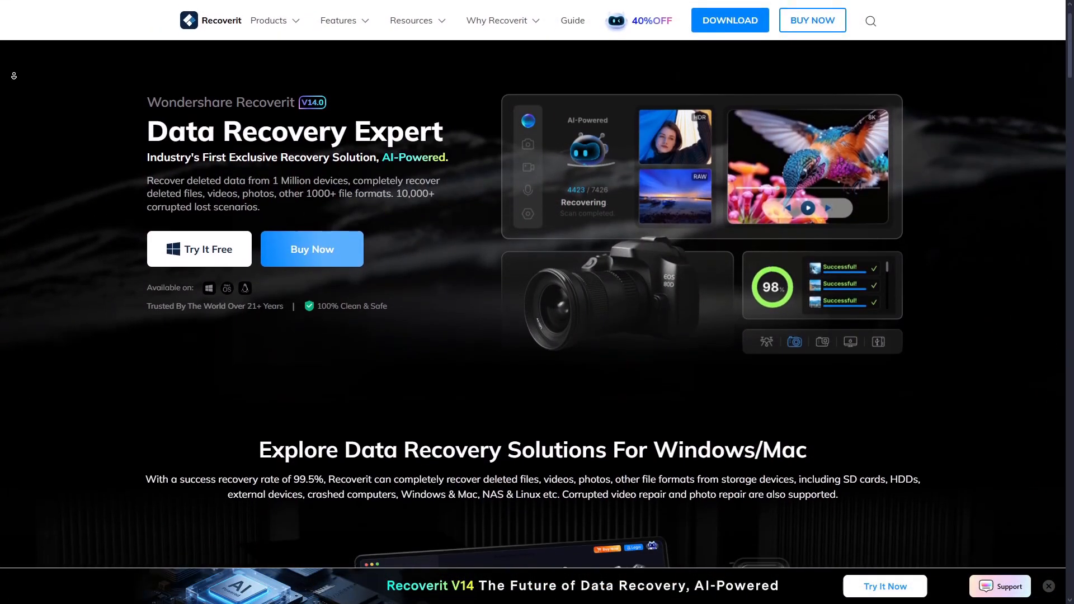
scroll("down", 3)
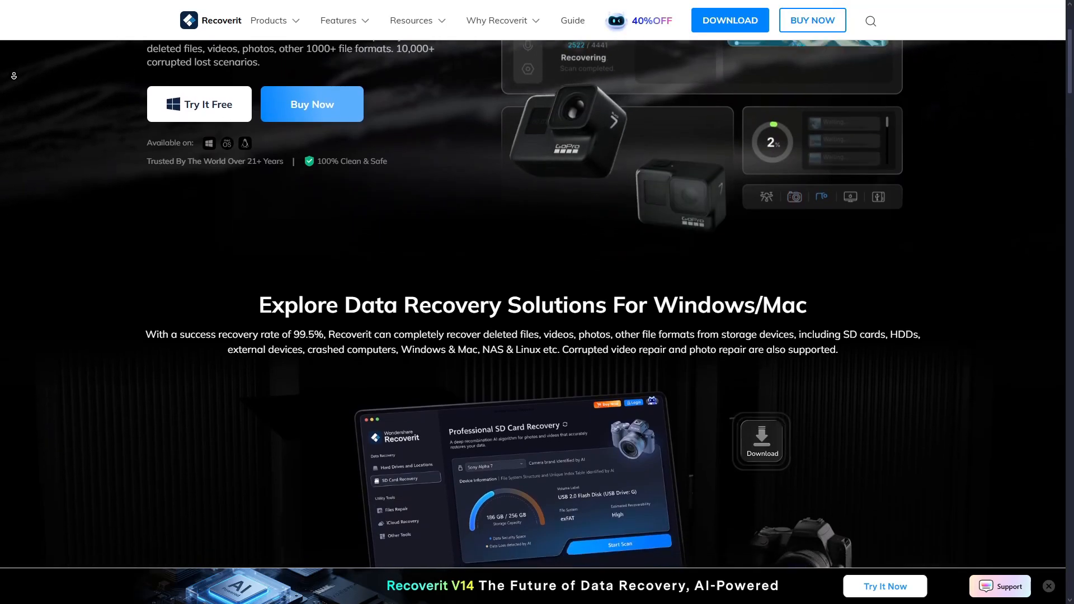
scroll("down", 3)
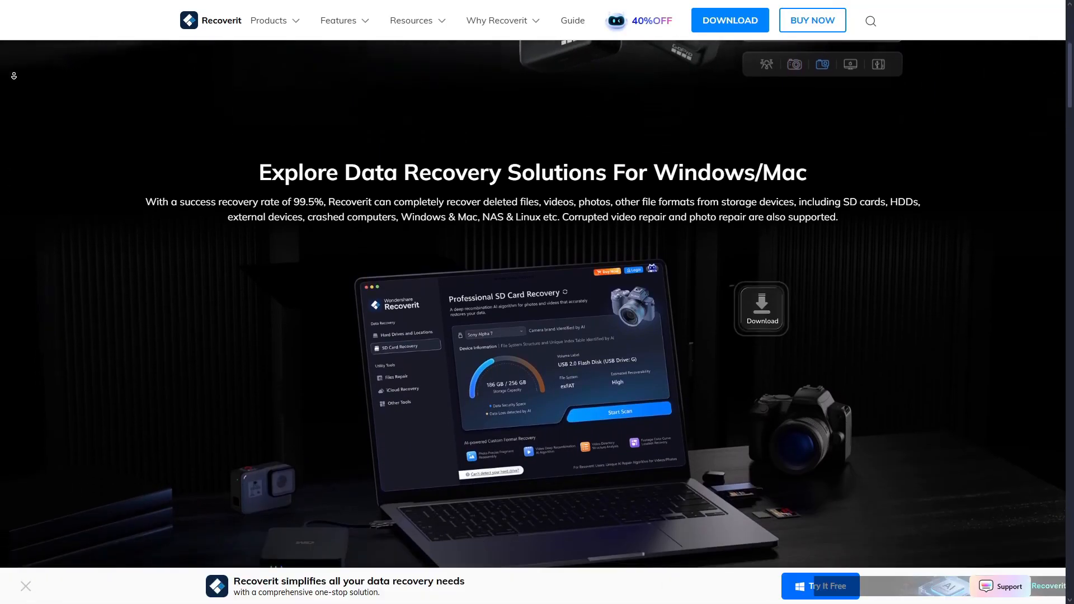
scroll("down", 3)
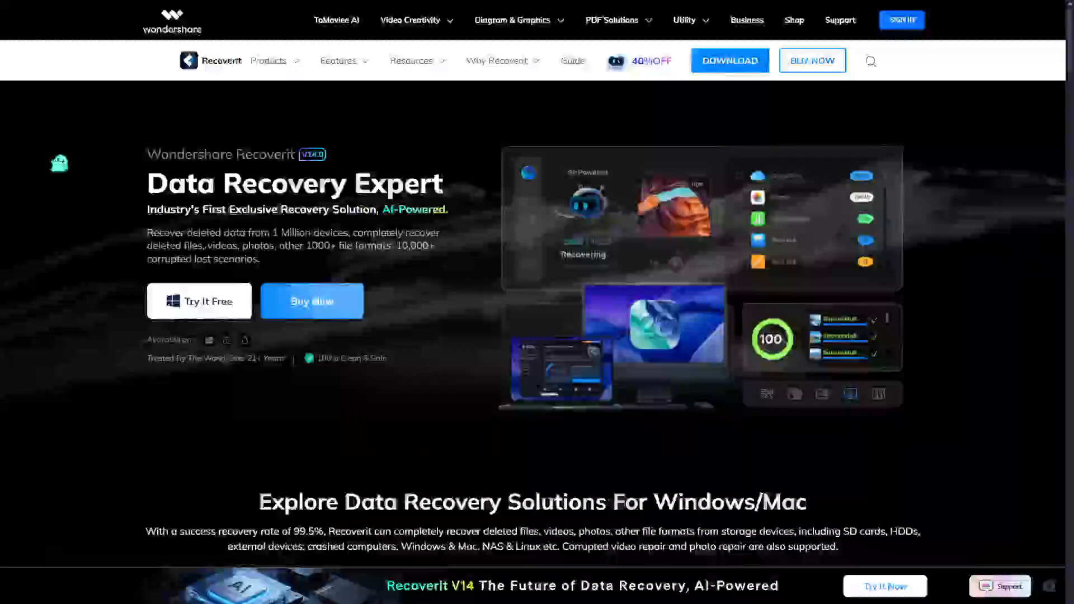
left_click(199, 301)
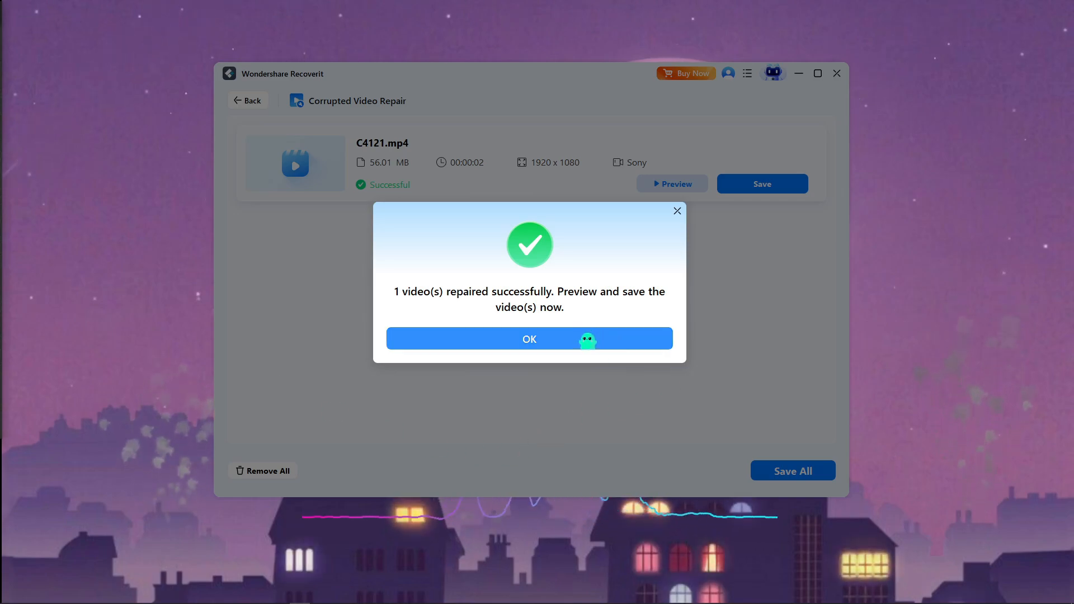
left_click(528, 339)
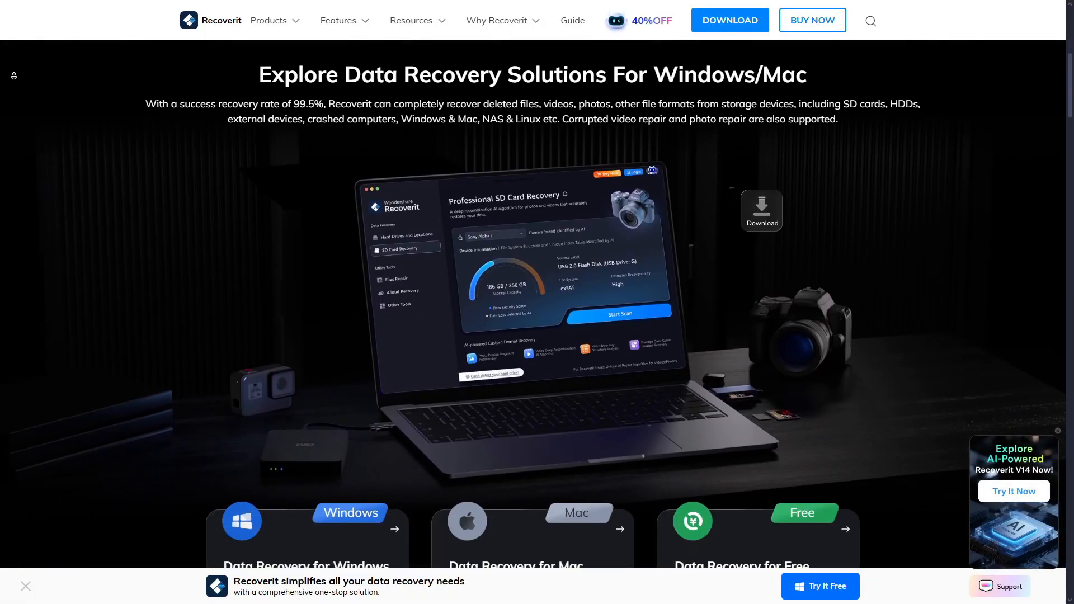
Step: Scroll the Recoverit website, then save the repaired C4121.mp4 so its output folder opens
scroll("down", 3)
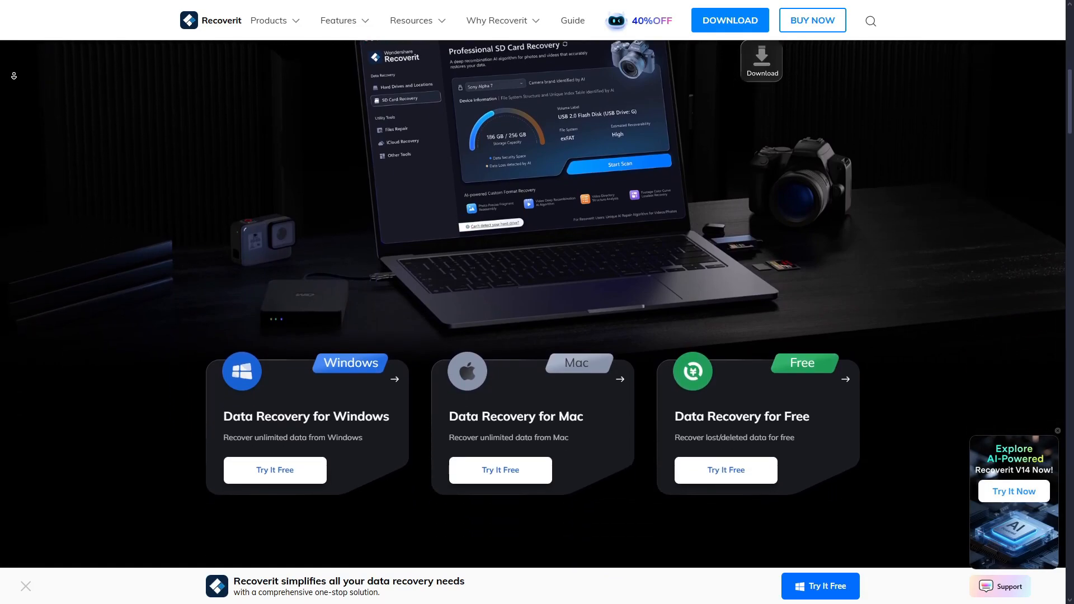
scroll("down", 3)
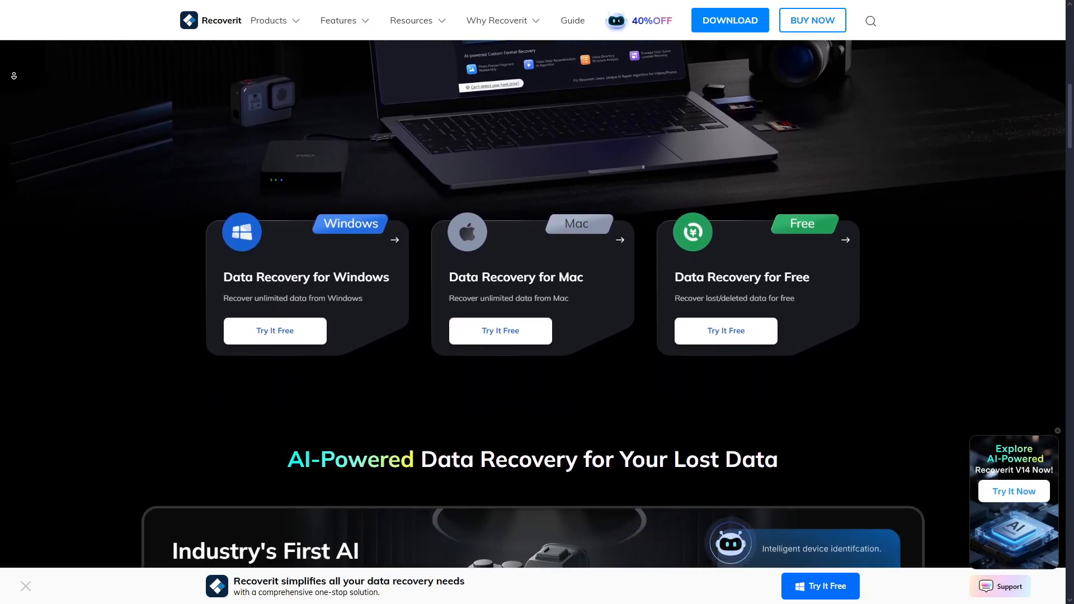
scroll("down", 3)
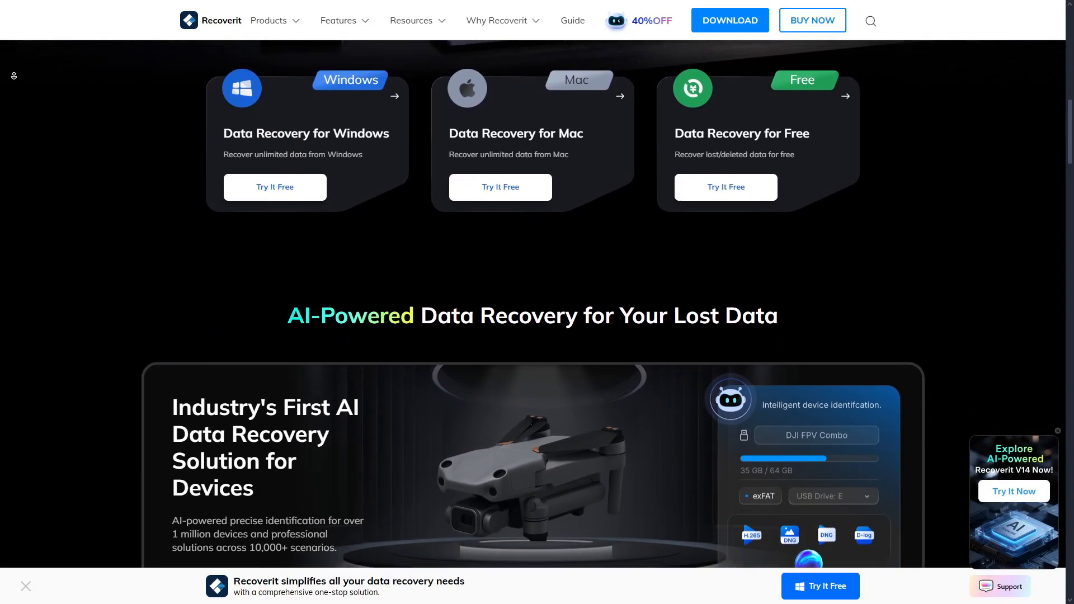
scroll("down", 3)
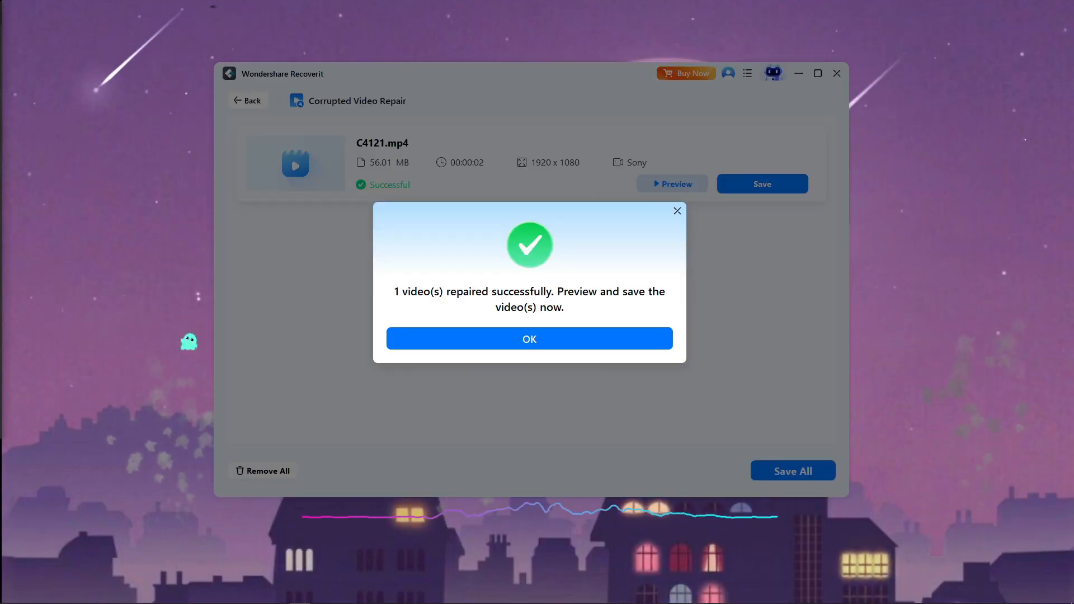
left_click(529, 339)
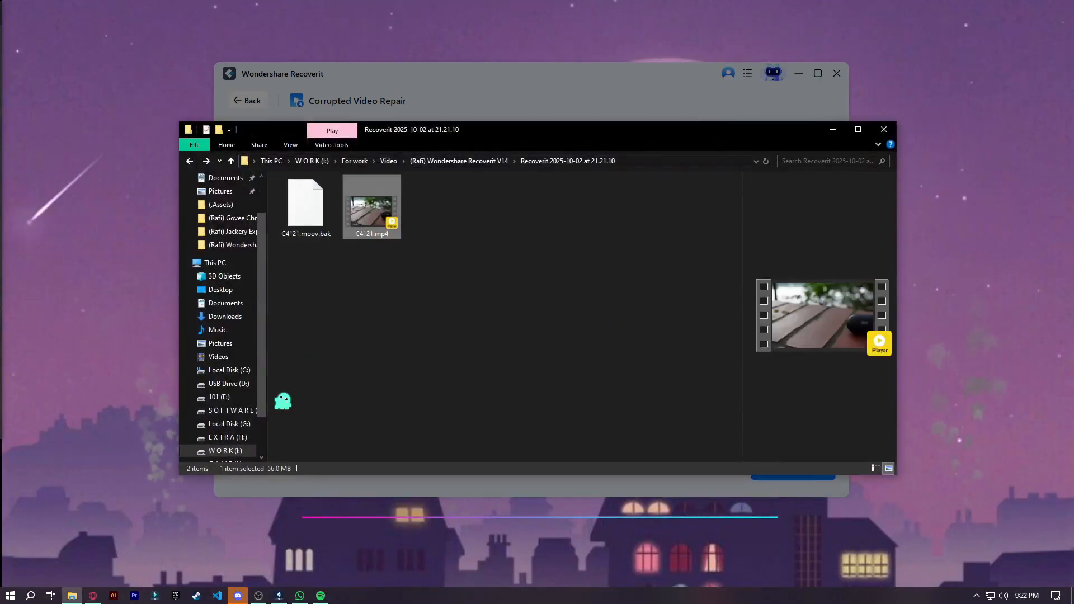
Step: Play the repaired C4121.mp4 from the Recoverit output folder
double_click(372, 205)
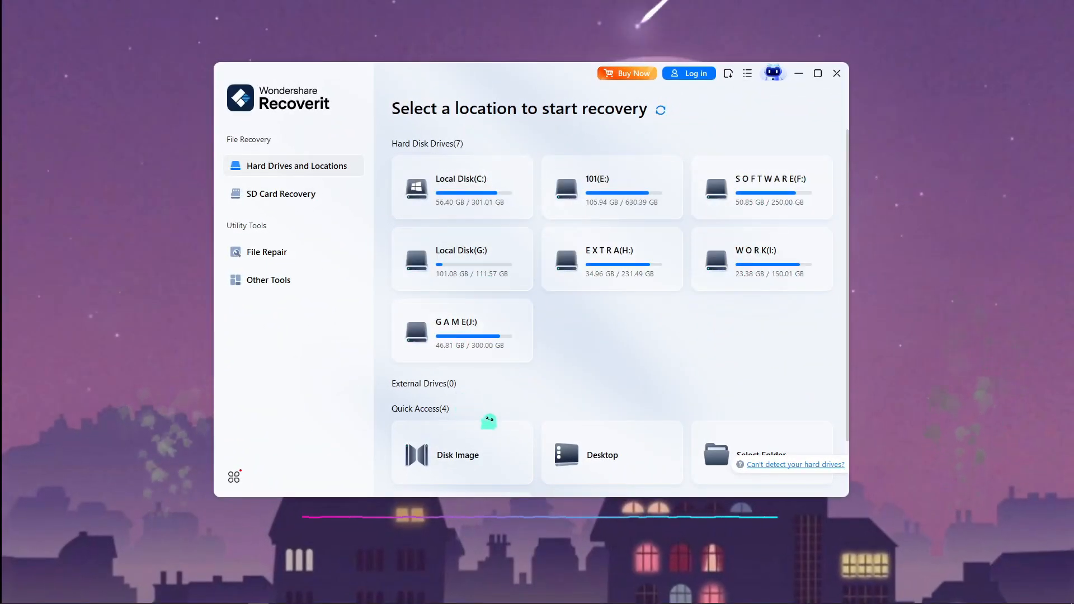
Step: Scroll the repair results and confirm the C4121.mp4 repair success dialog with OK
scroll("down", 3)
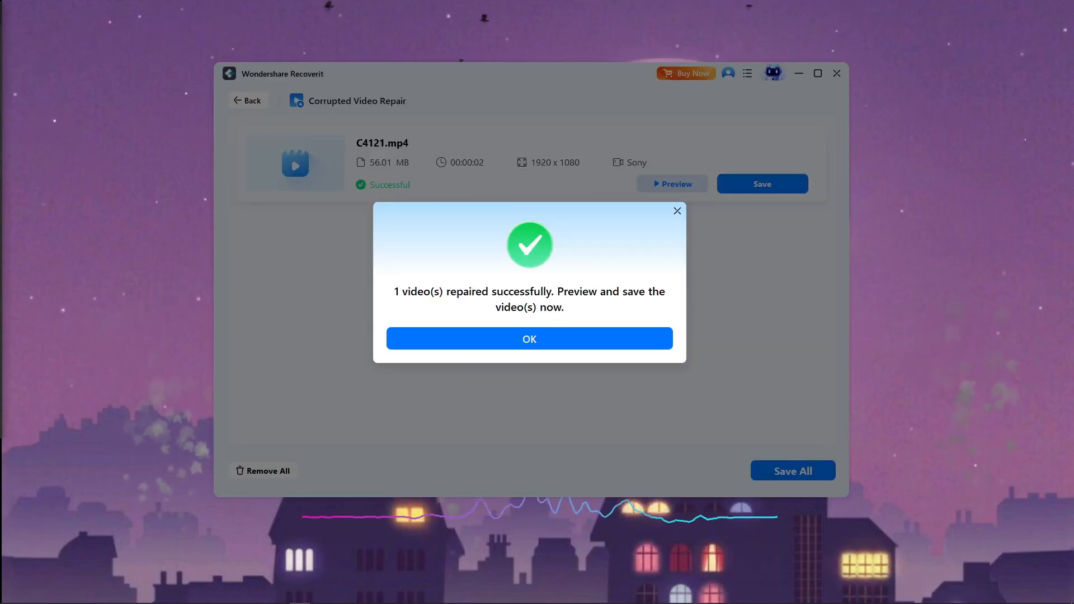
left_click(528, 339)
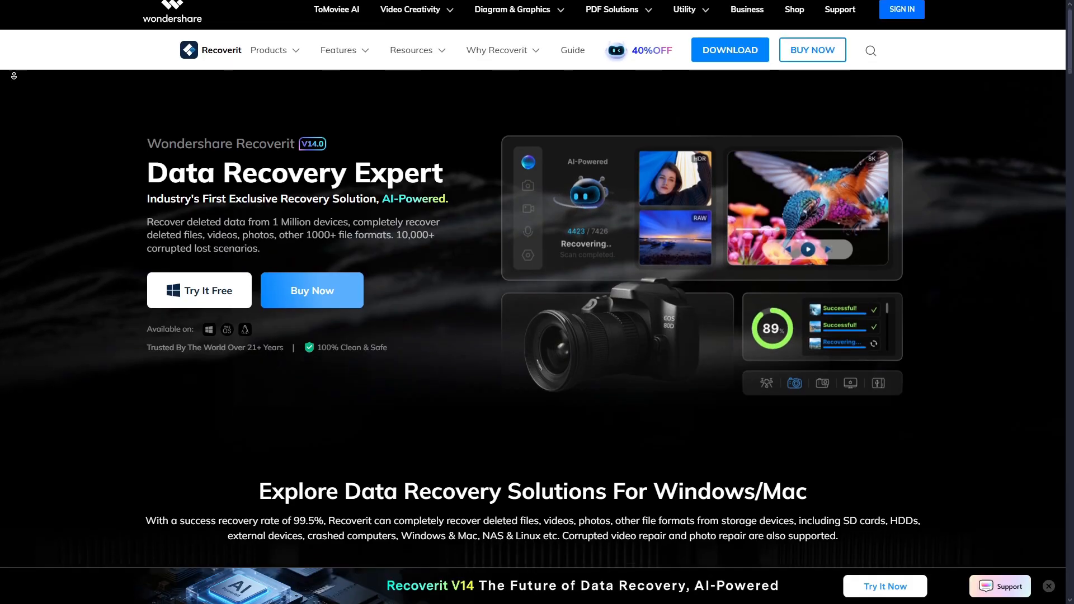
Step: Scroll the Recoverit homepage down to the Windows/Mac data recovery solutions section
scroll("down", 3)
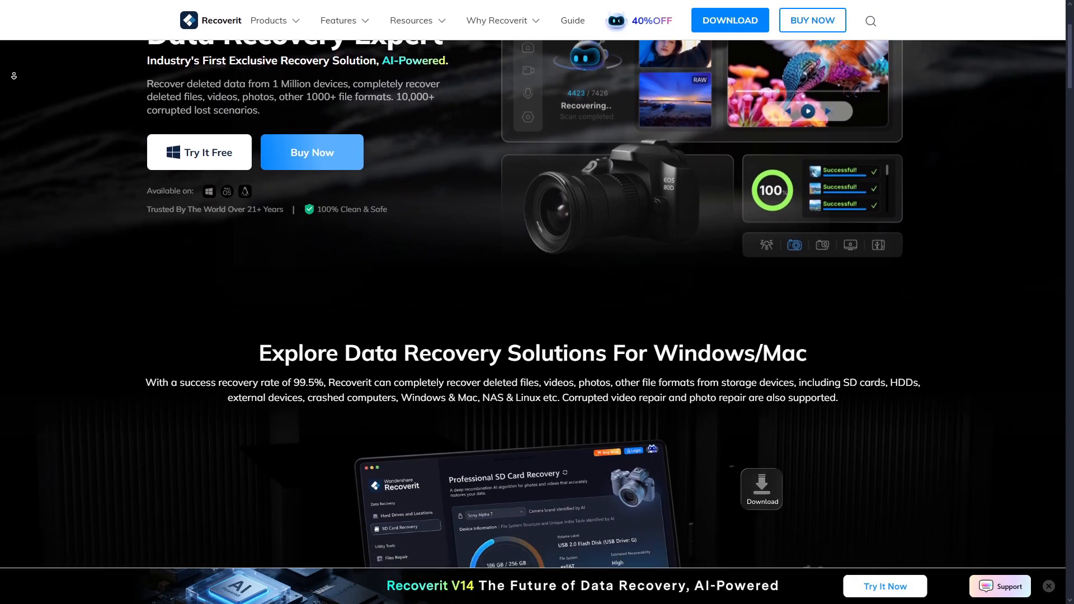
scroll("down", 3)
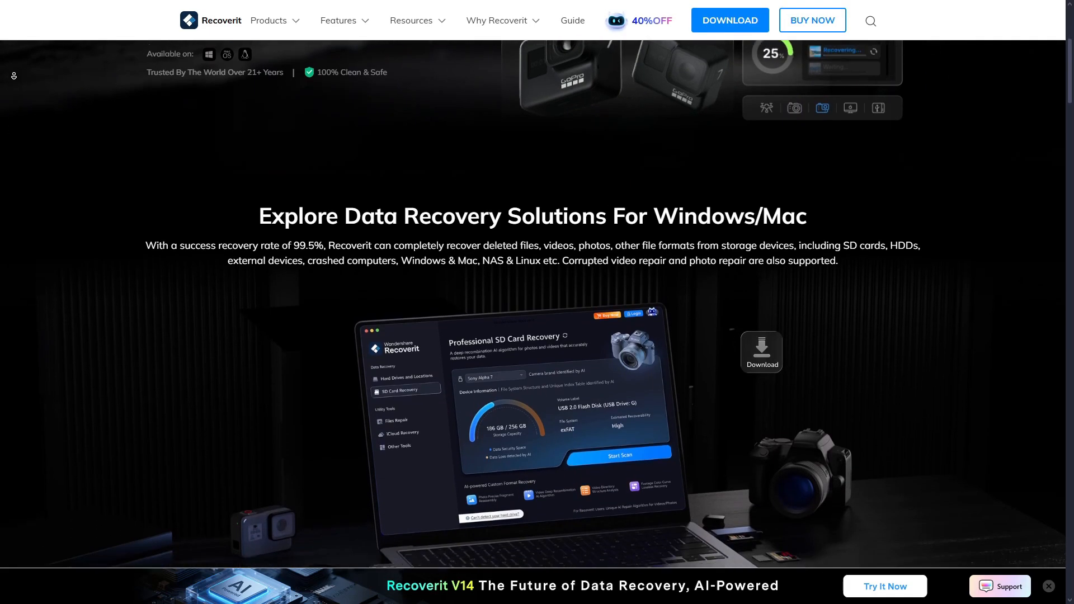
scroll("down", 3)
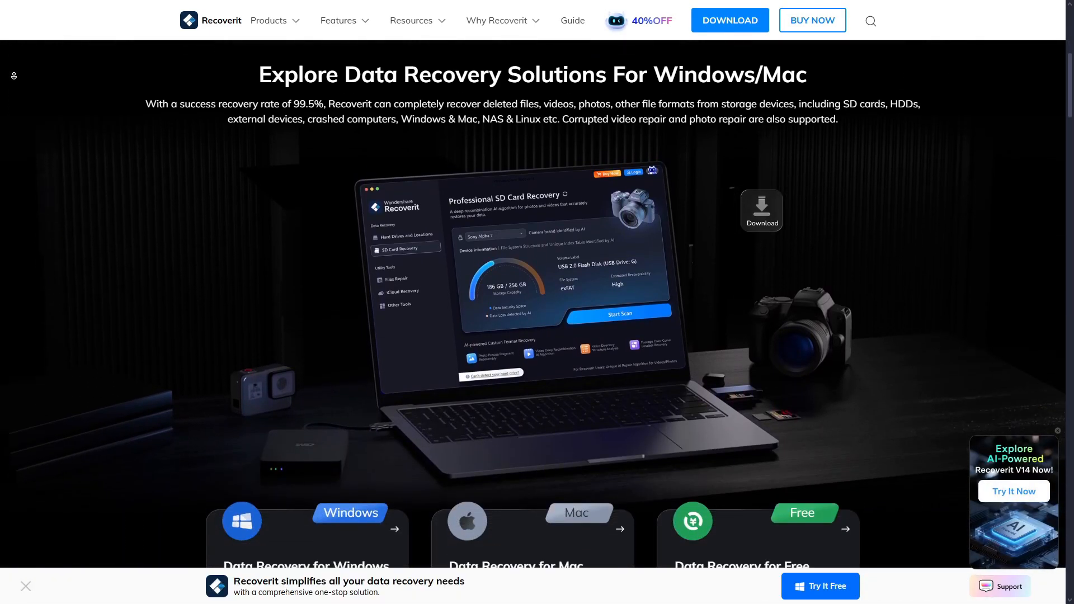